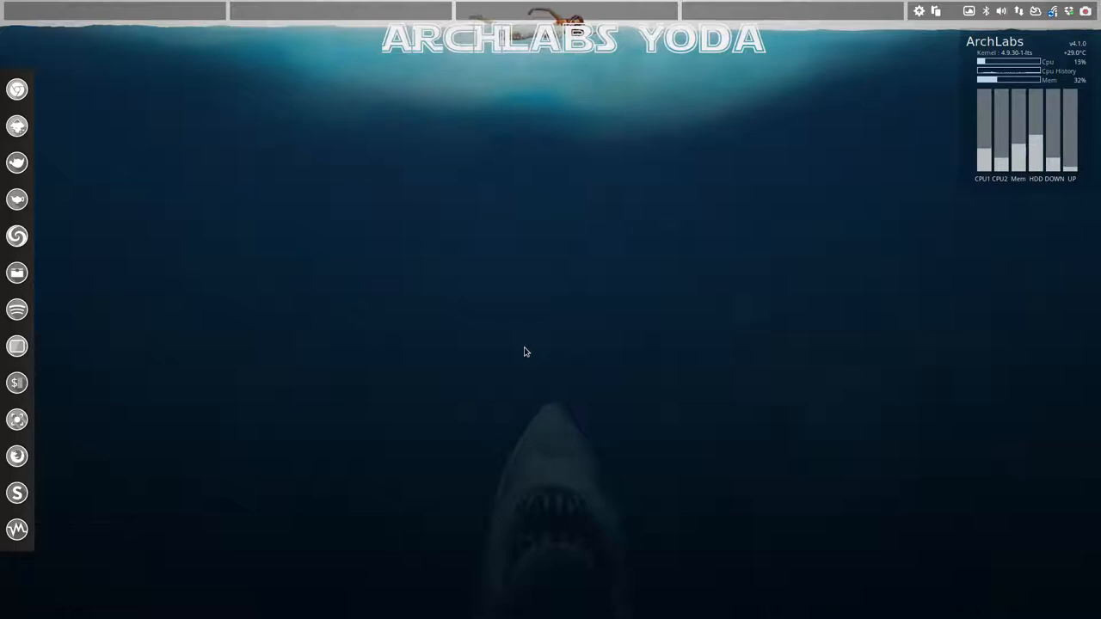
mouse_move(512, 540)
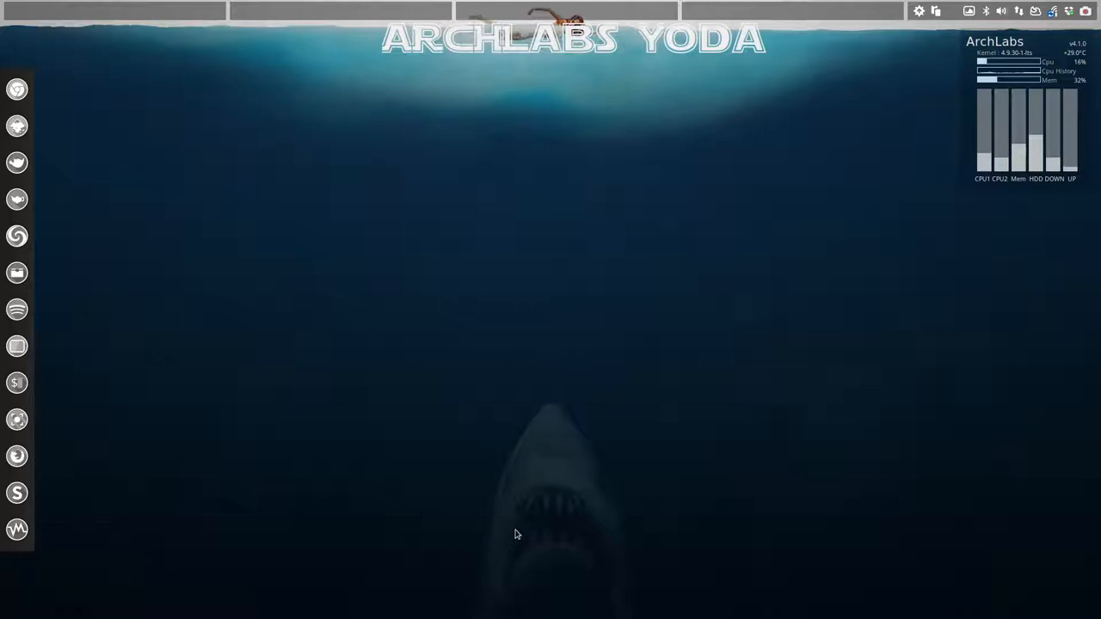
mouse_move(708, 430)
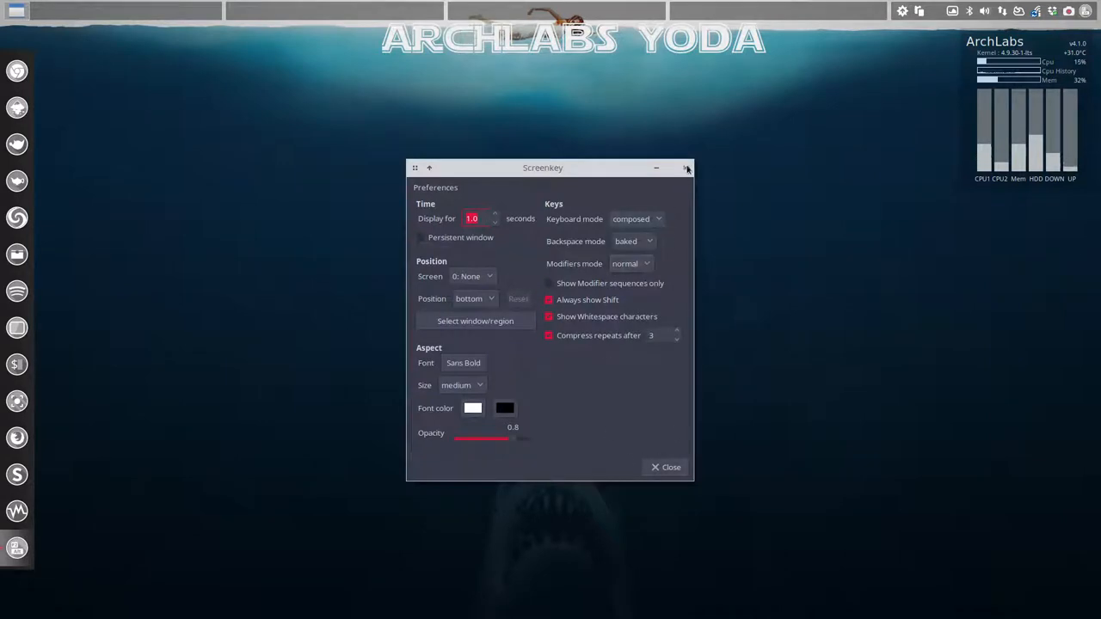
Open a Termite terminal with Ctrl+Alt+T, close it, then reopen it showing the system info.
key("ctrl+alt+t")
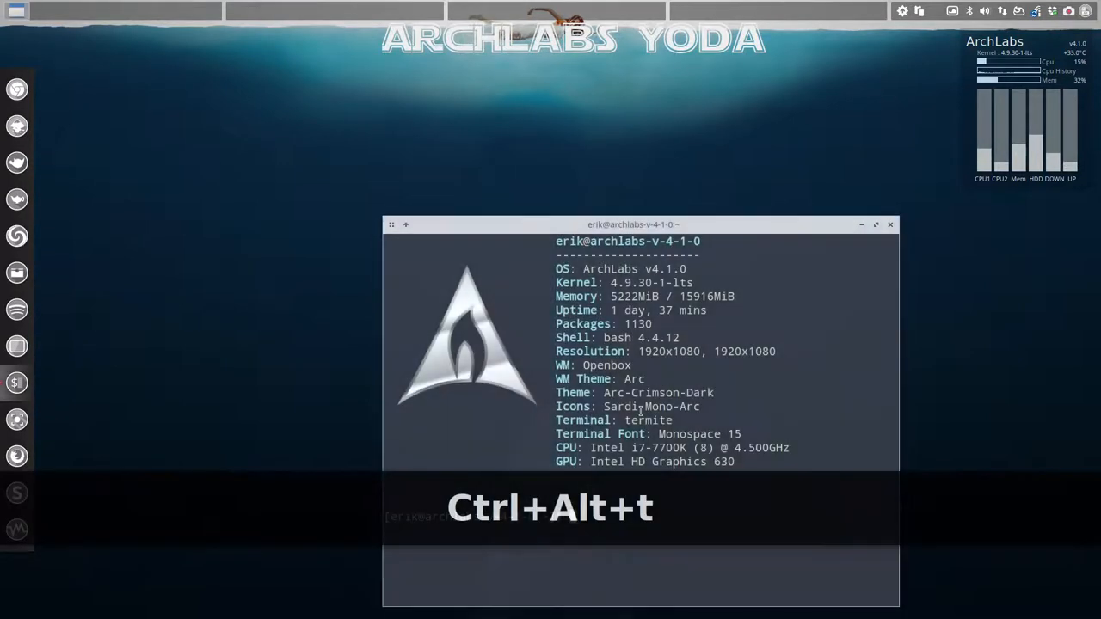
key("ctrl+alt+t")
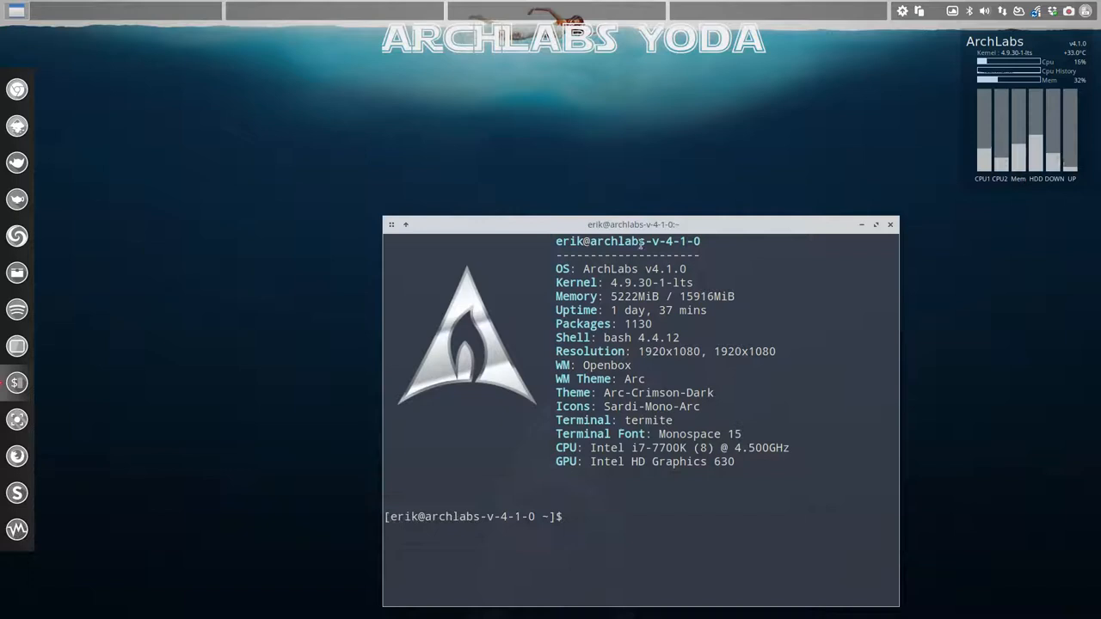
left_click_drag(633, 223, 564, 94)
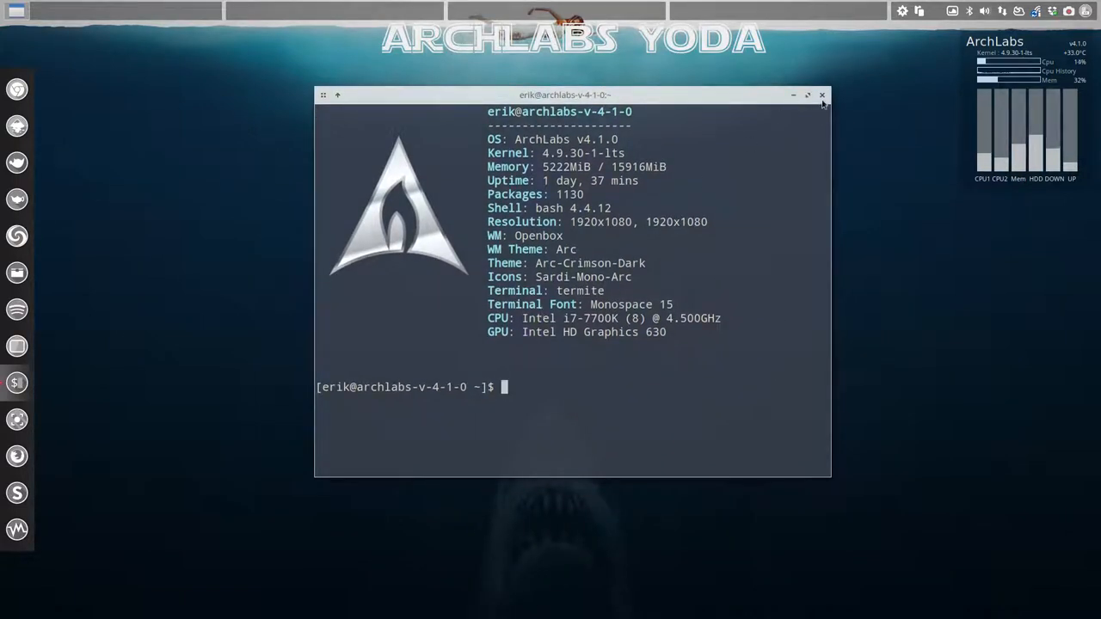
left_click(822, 94)
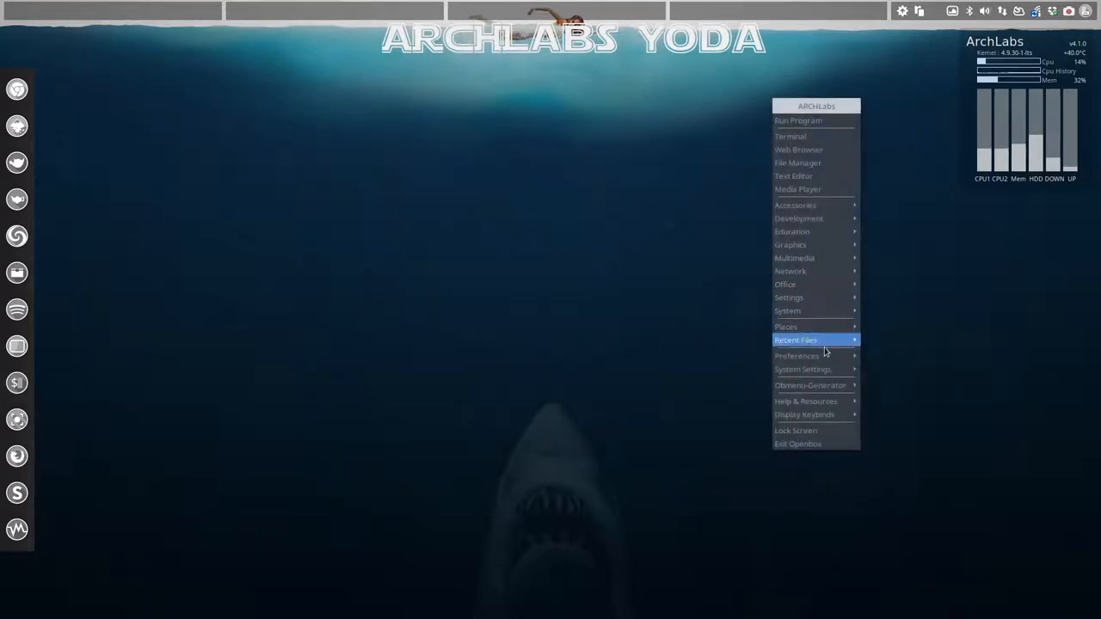
mouse_move(795, 354)
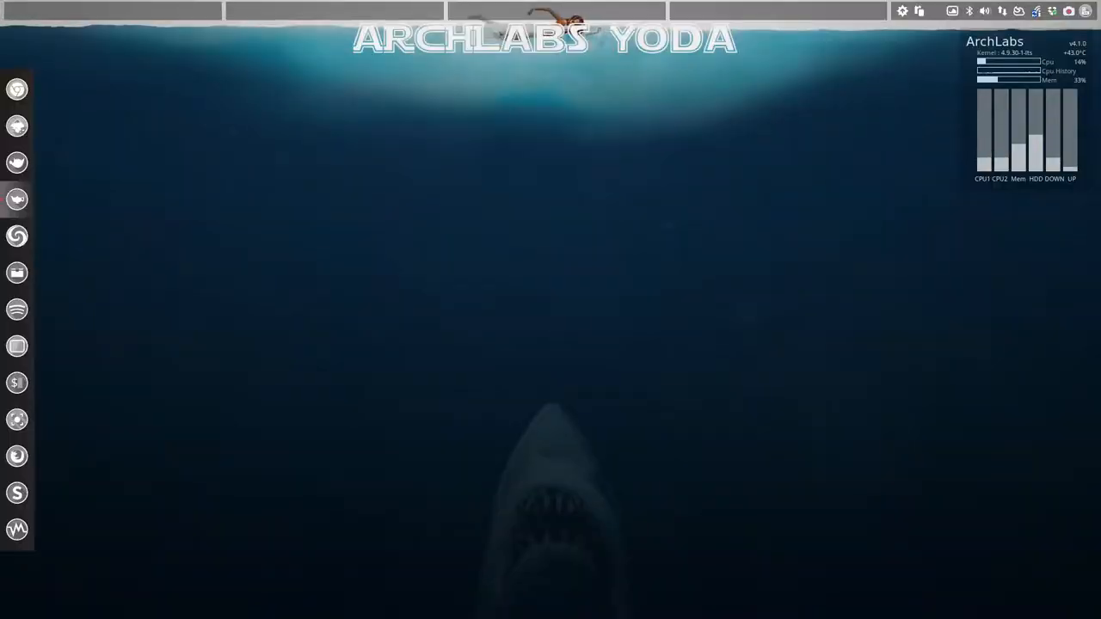
key("ctrl+s")
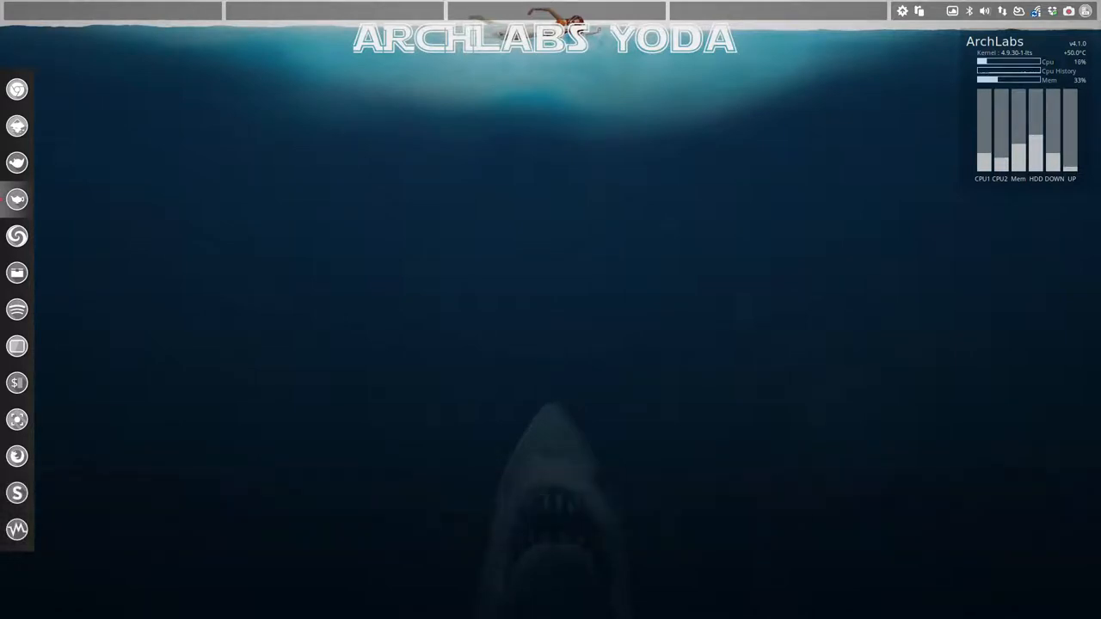
key("ctrl+s")
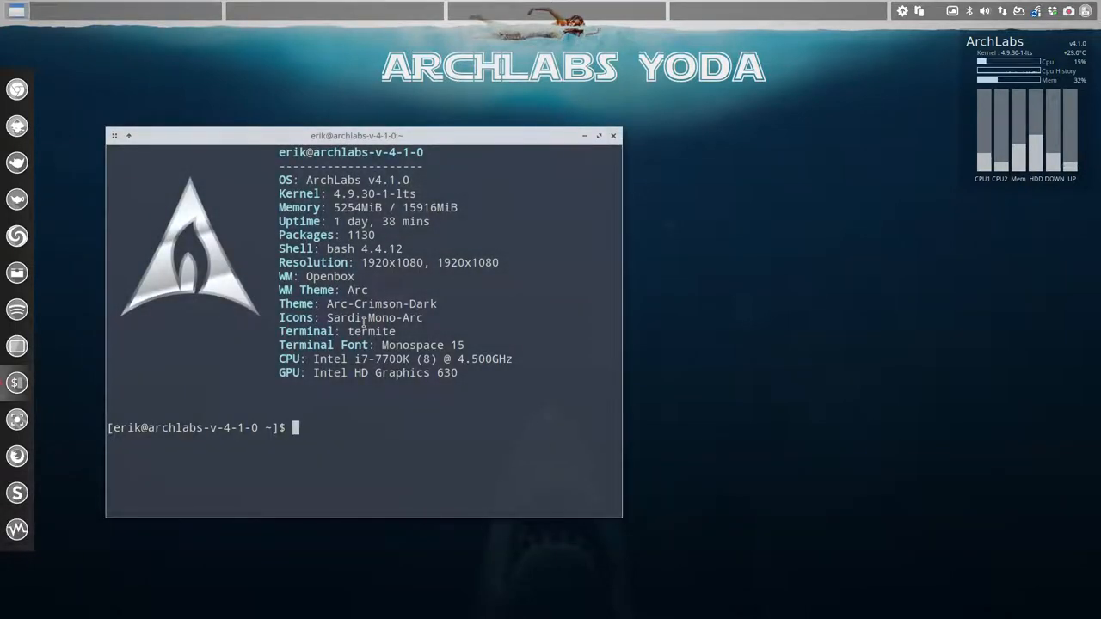
Start a packer search for etcher, then launch GNOME Software via 'gno'.
type("packer e")
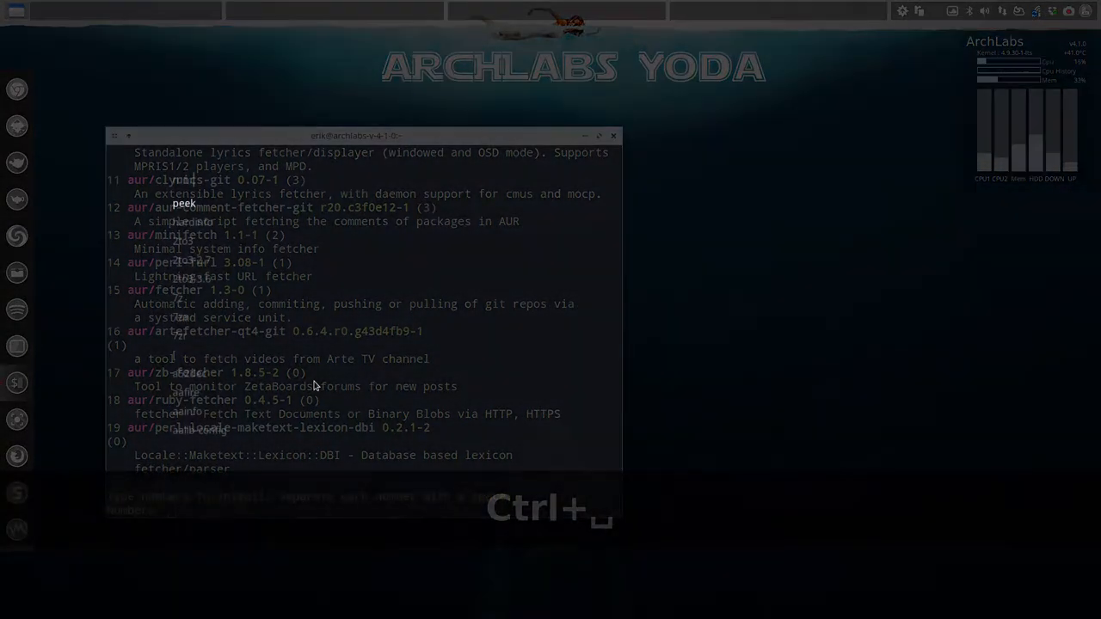
type("gno")
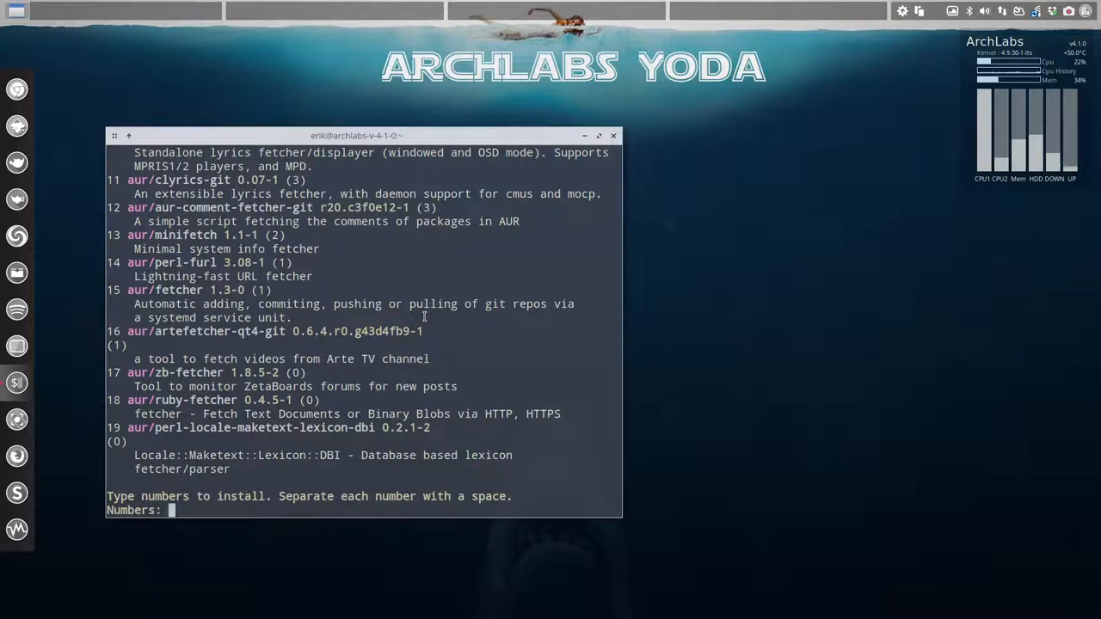
mouse_move(492, 145)
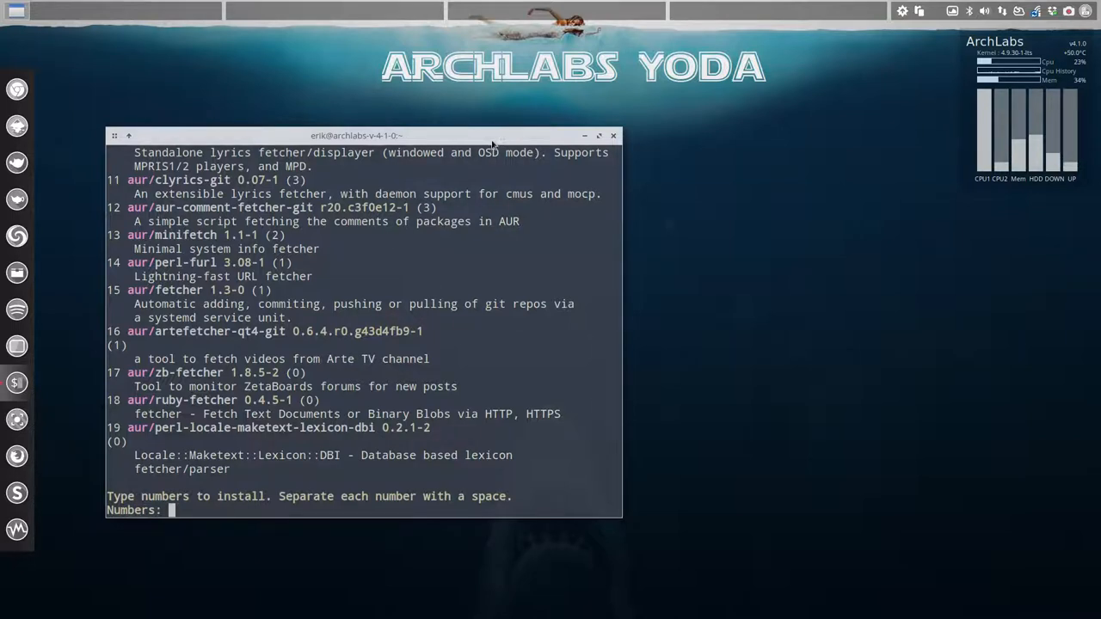
mouse_move(323, 94)
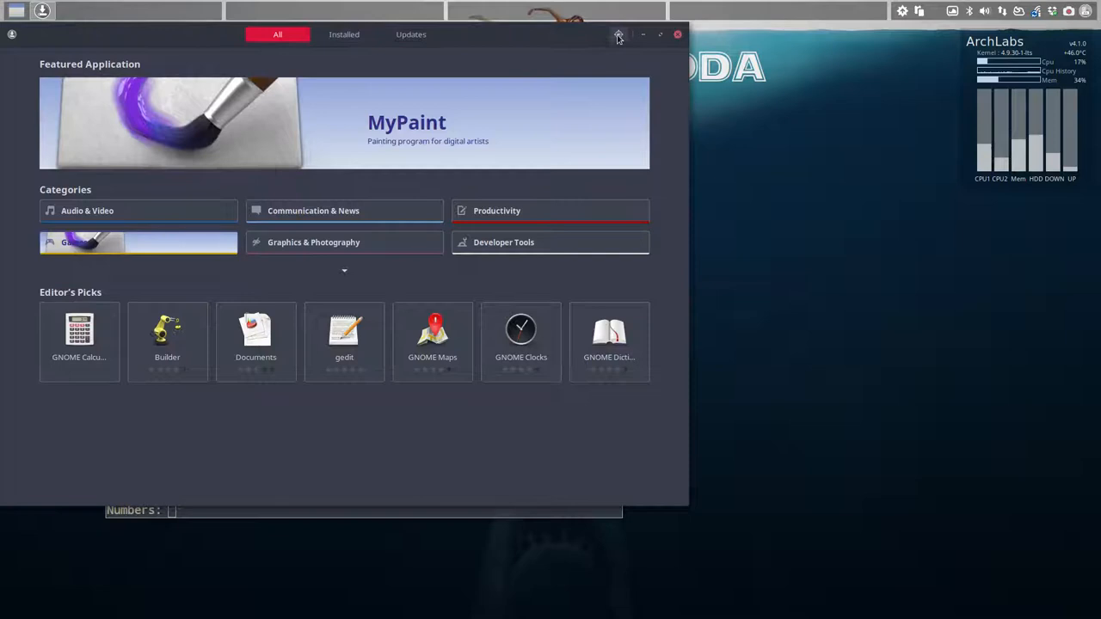
Search GNOME Software for 'etcher' and find no matching application.
left_click(619, 34)
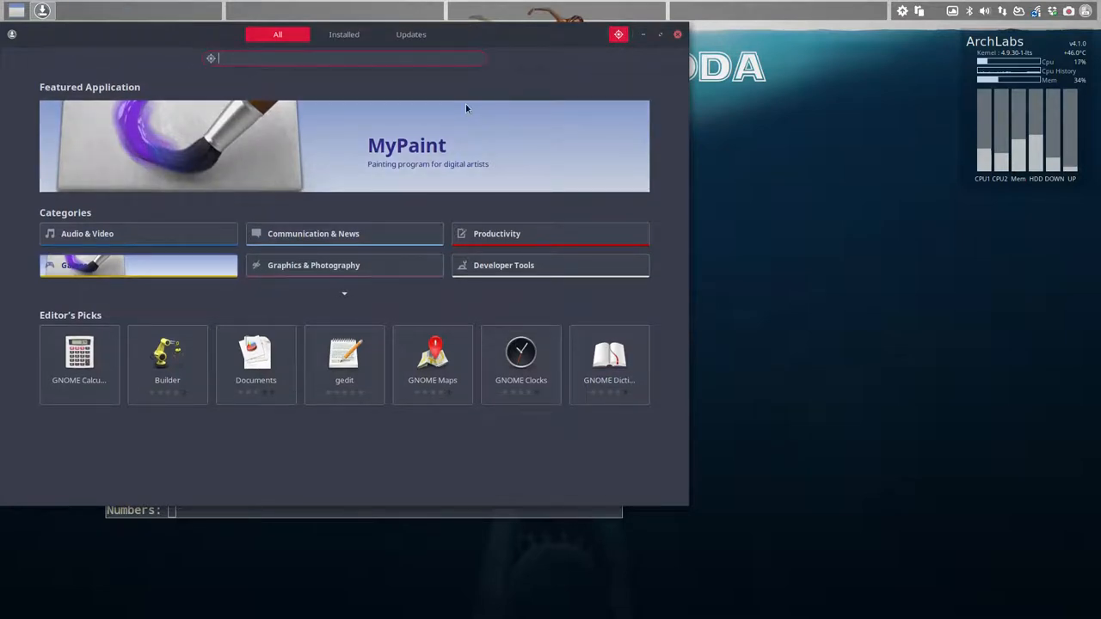
type("etche")
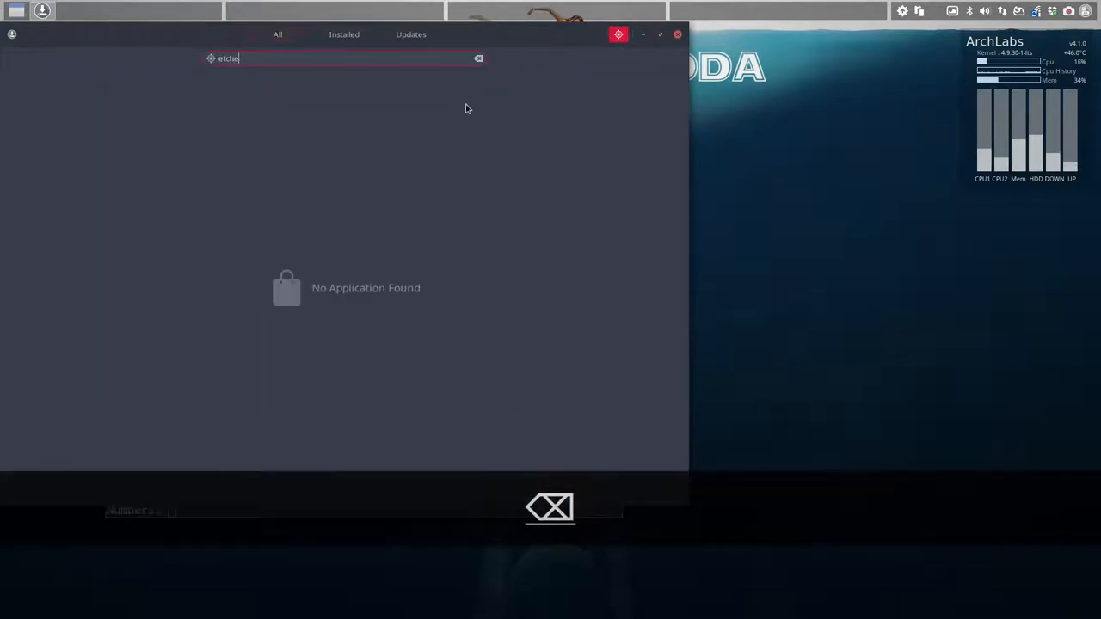
type("r")
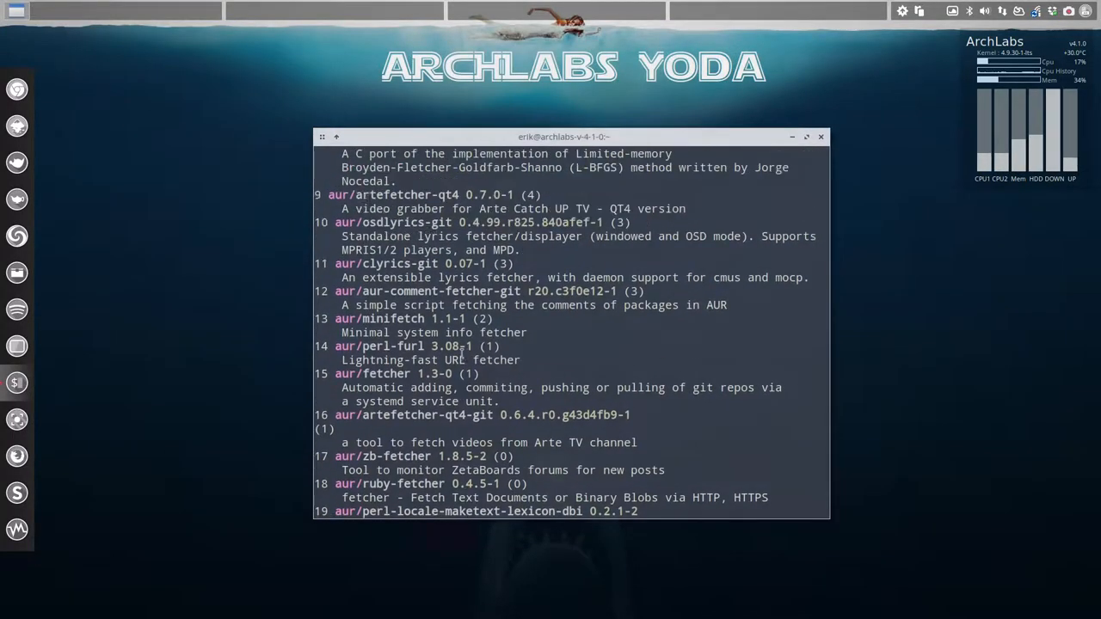
Run 'packer etcher', choose package 1 and answer y to edit its PKGBUILD.
type("packer etcher")
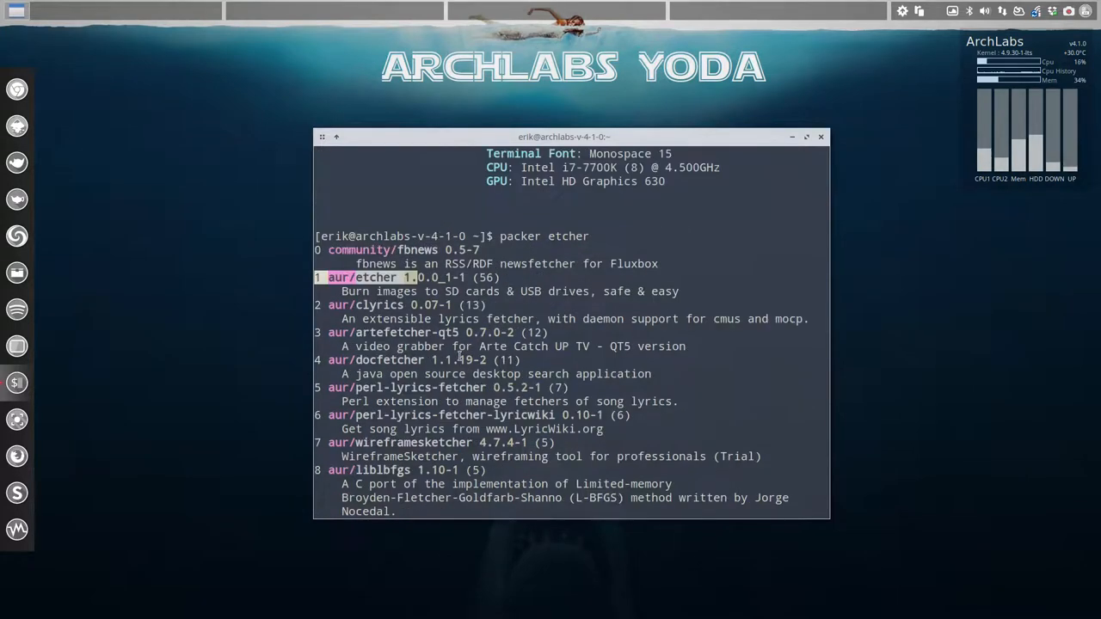
type("1")
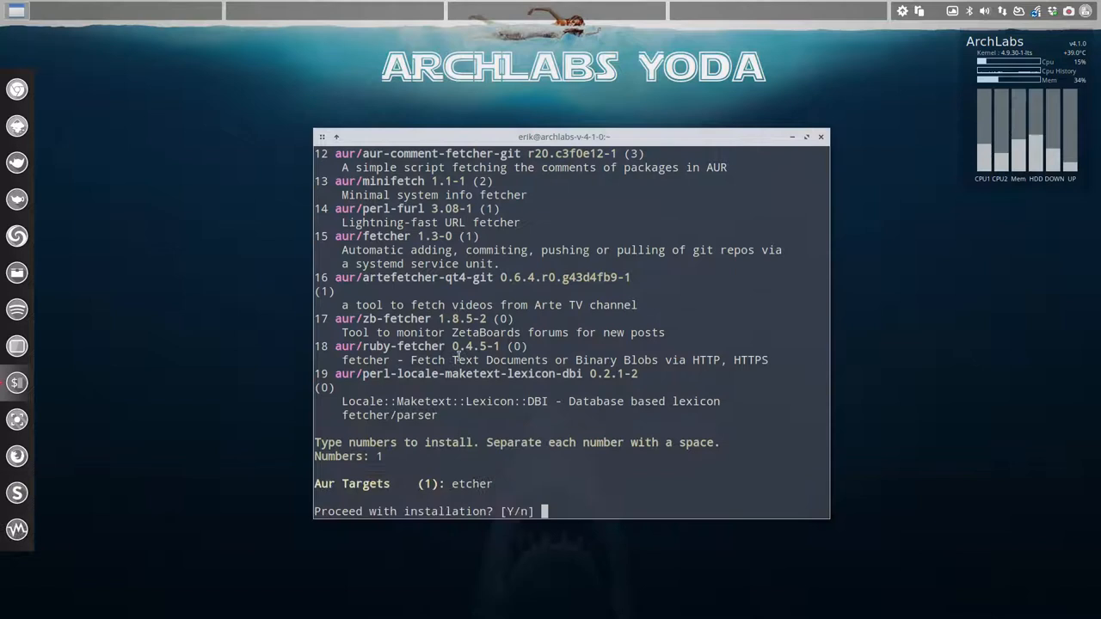
type("y")
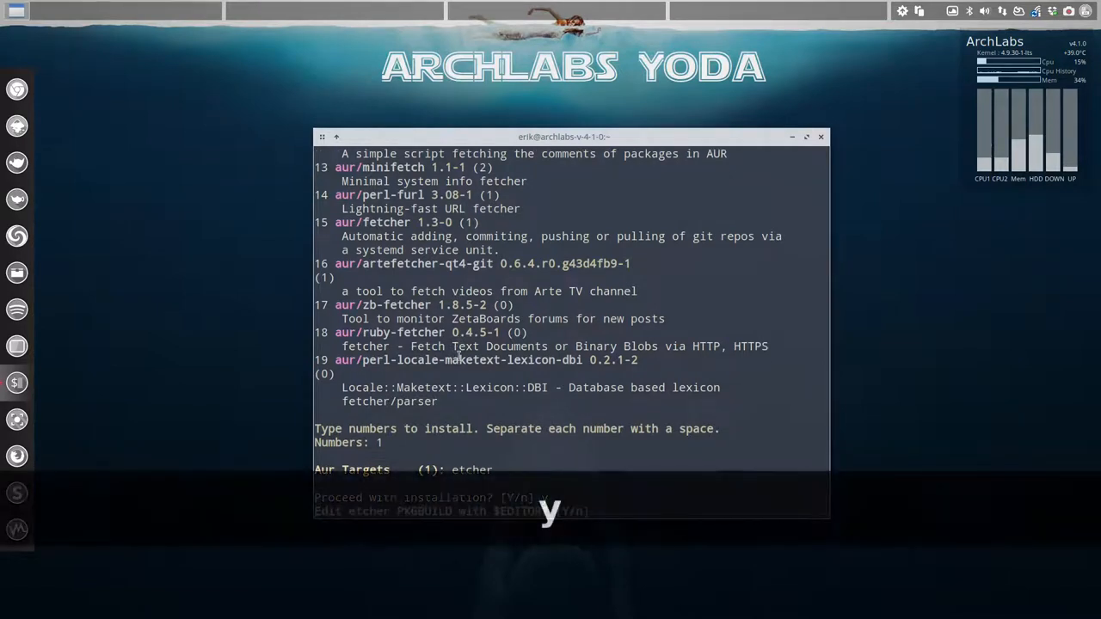
type("y")
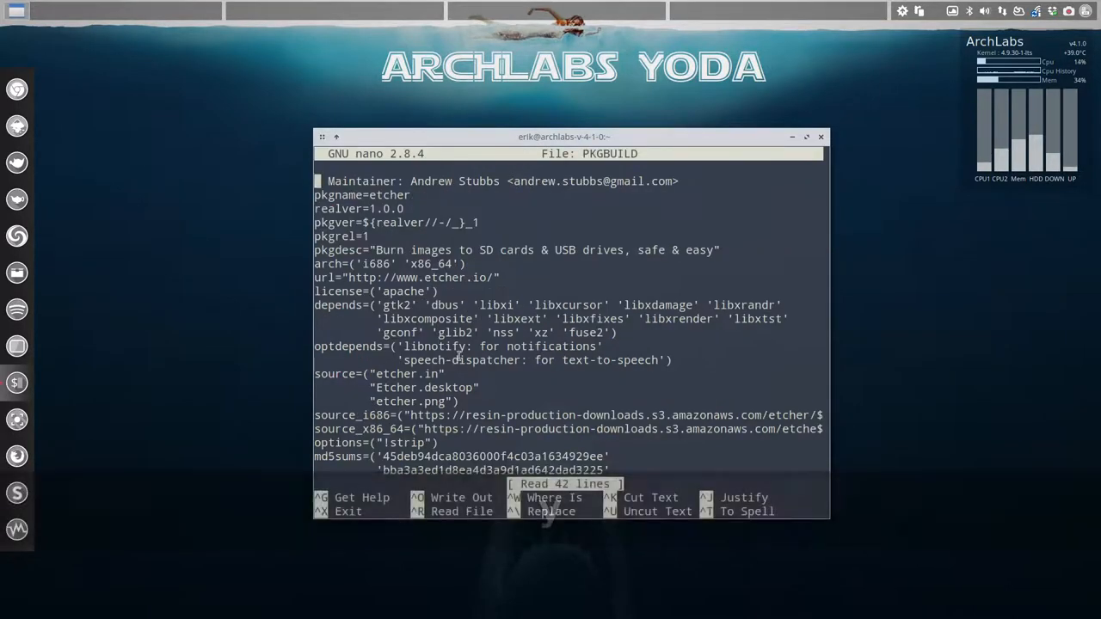
Enlarge the terminal and scroll through the Etcher PKGBUILD in nano.
left_click_drag(564, 137, 468, 85)
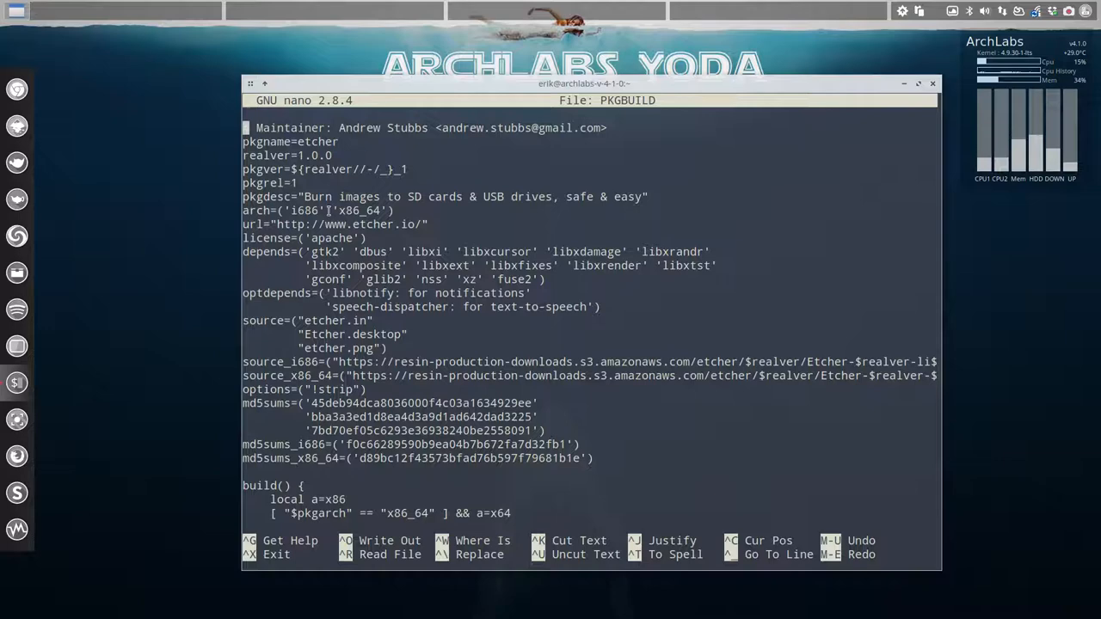
scroll("down", 3)
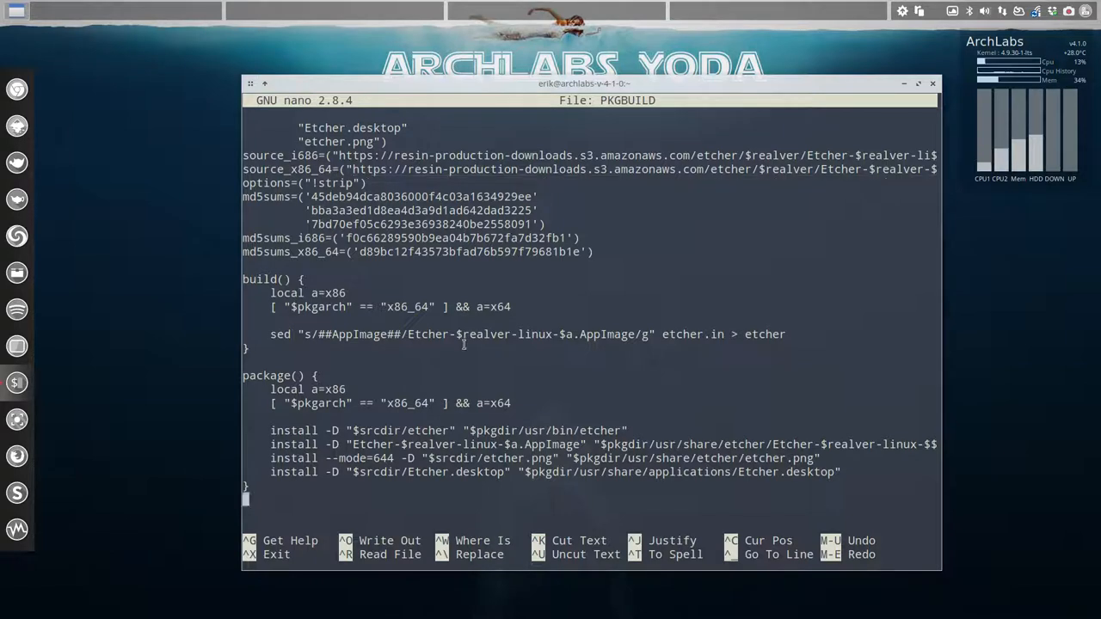
mouse_move(454, 351)
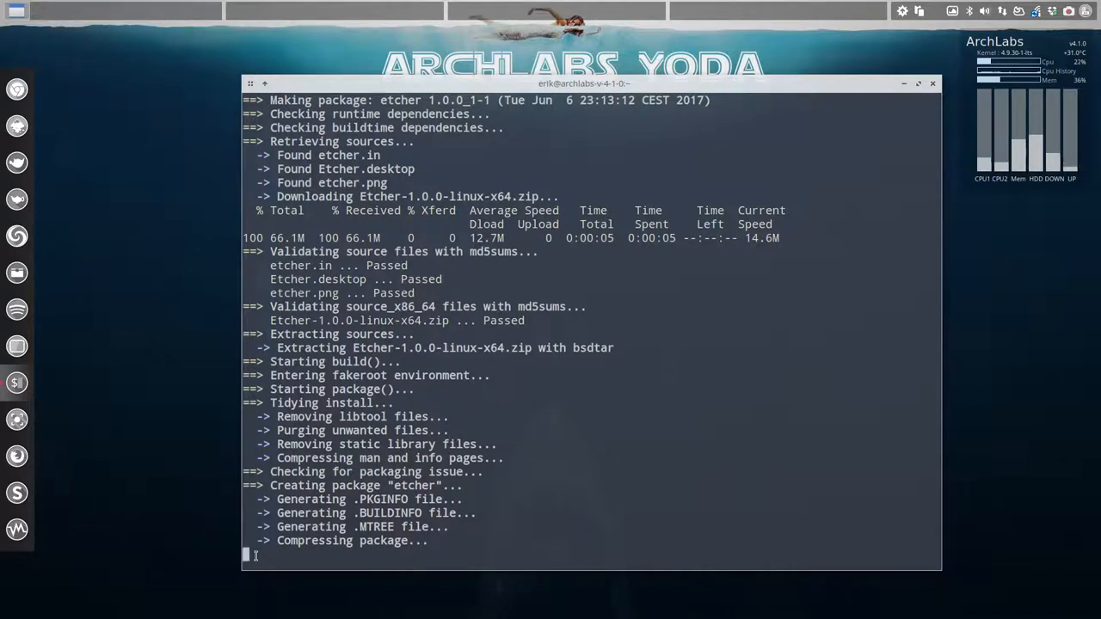
Answer y to install the built etcher 1.0.0_1-1 package with pacman.
double_click(382, 320)
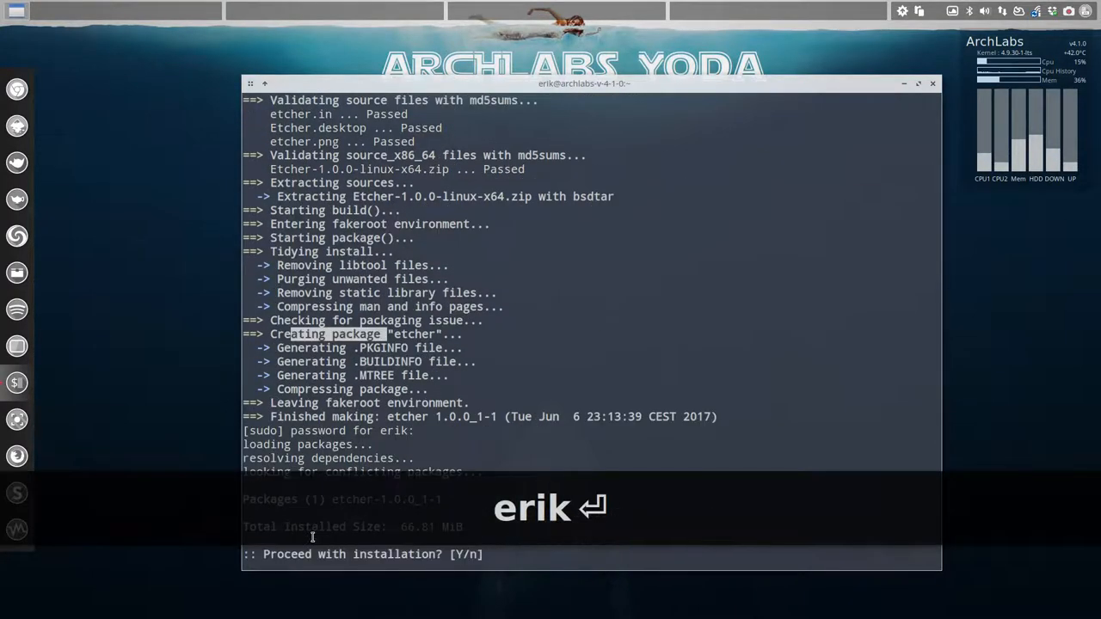
type("y")
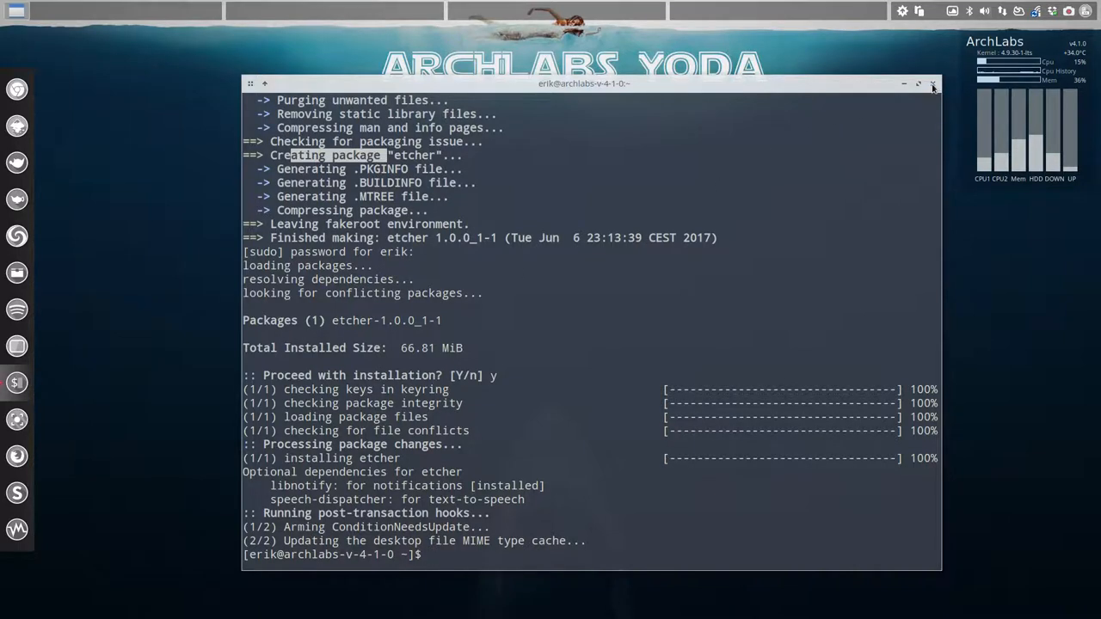
Close the terminal, regenerate the Openbox live menu and reopen the desktop menu.
left_click(932, 82)
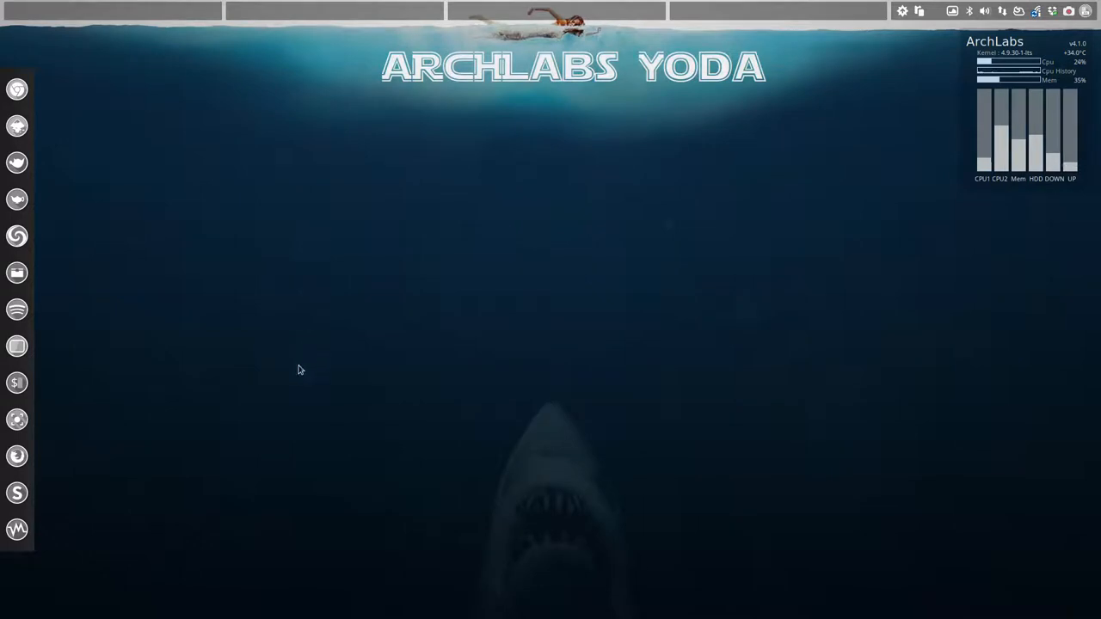
right_click(299, 368)
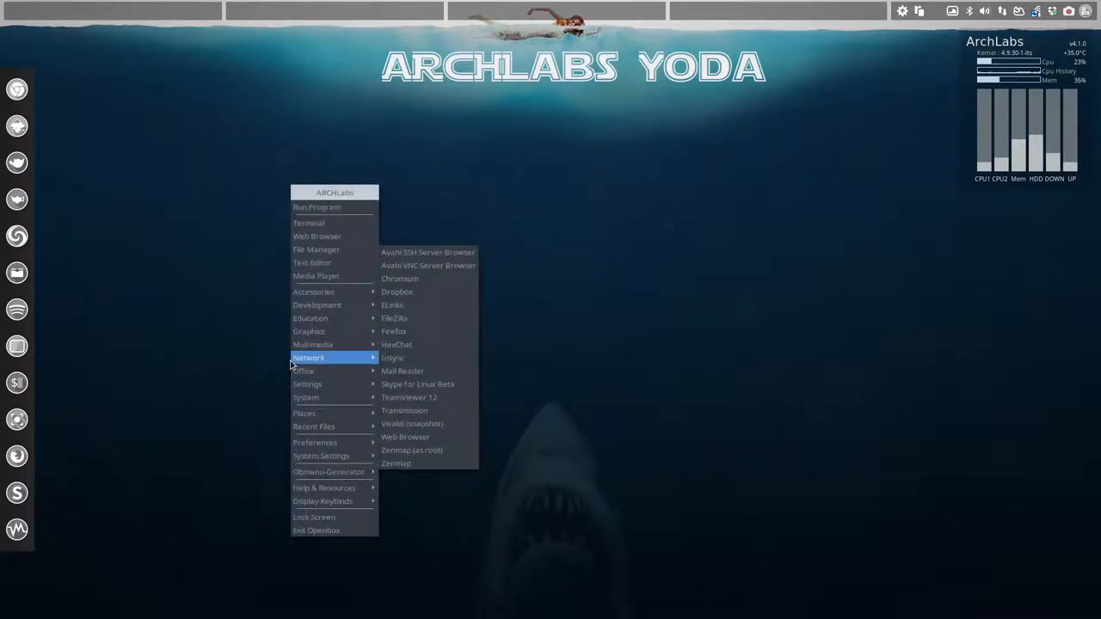
mouse_move(329, 471)
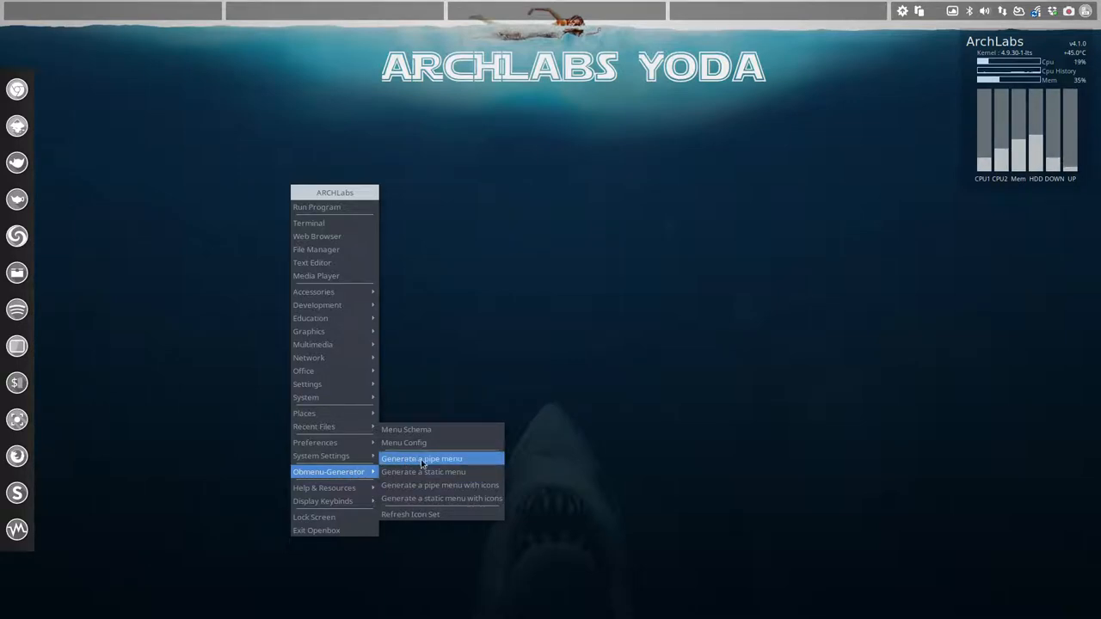
left_click(419, 457)
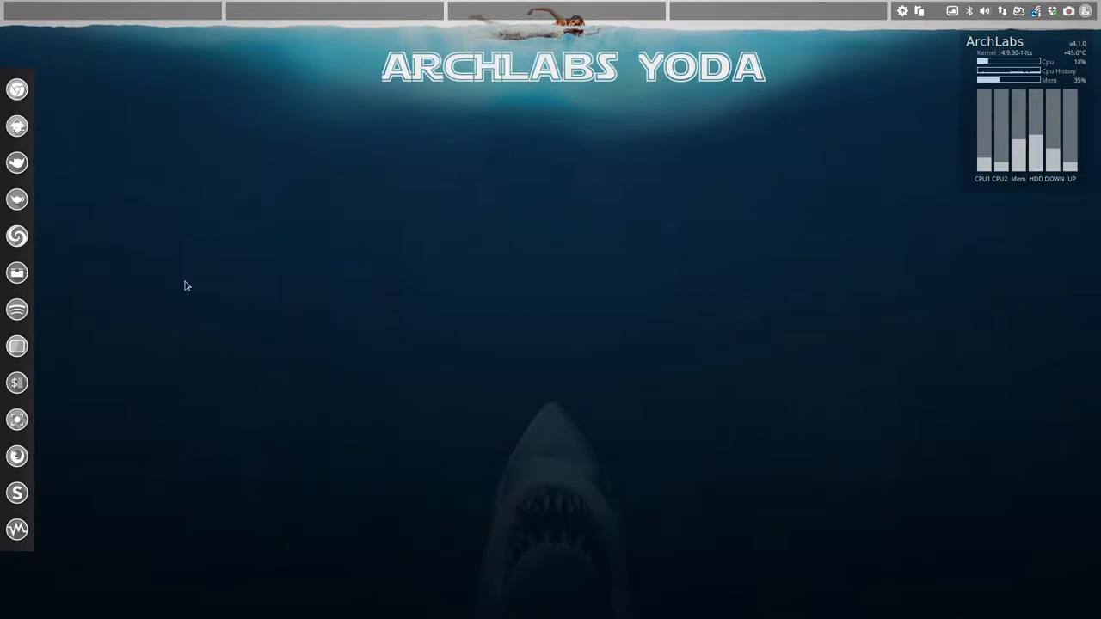
right_click(184, 286)
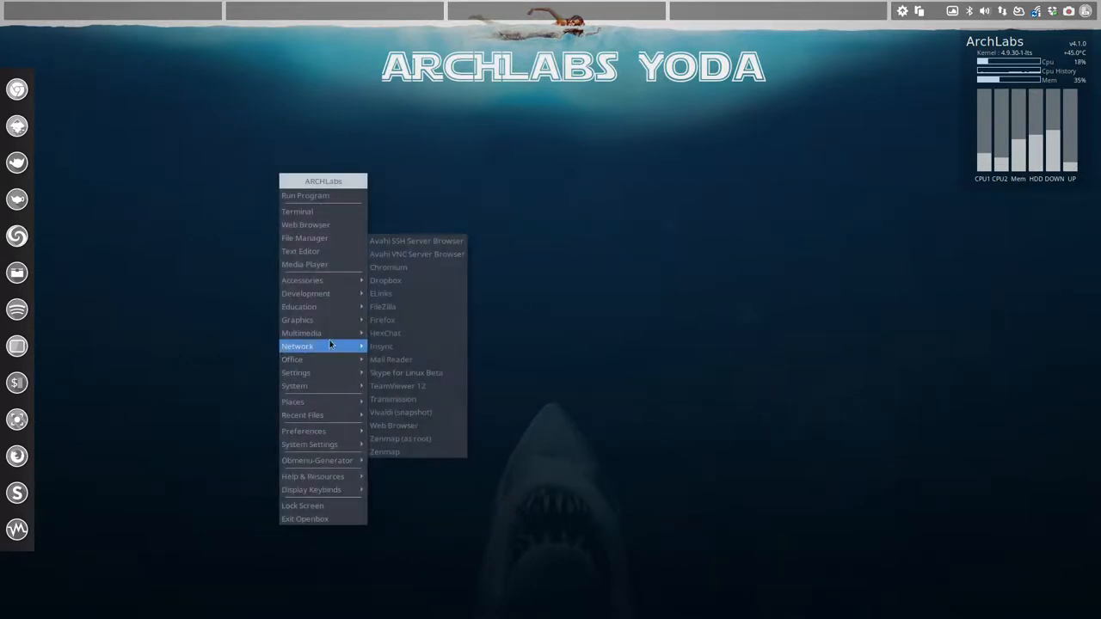
mouse_move(302, 279)
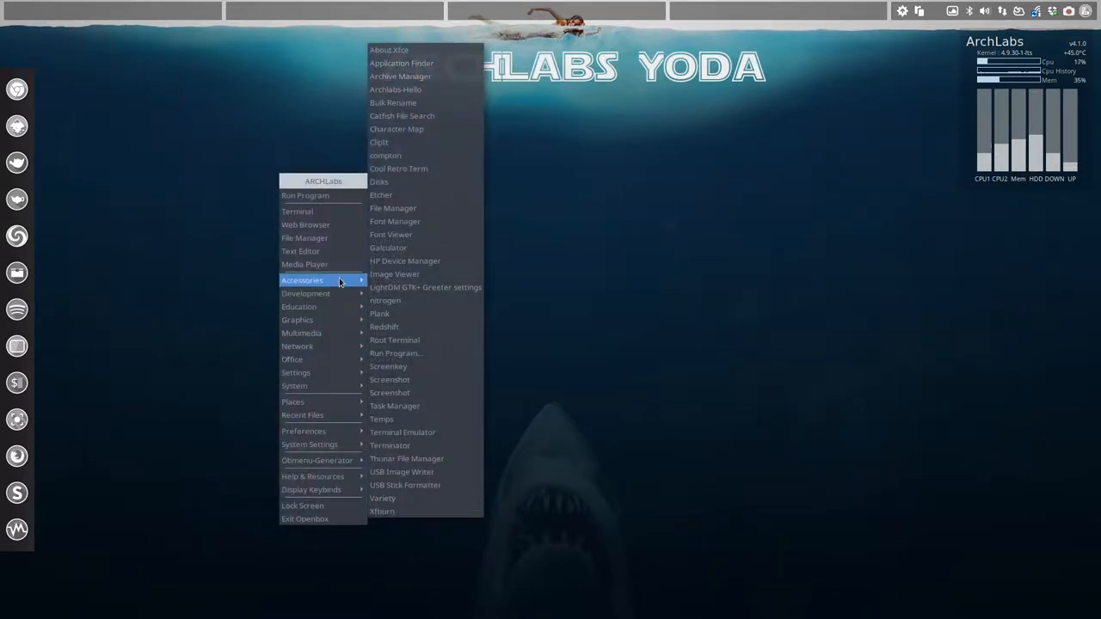
mouse_move(399, 200)
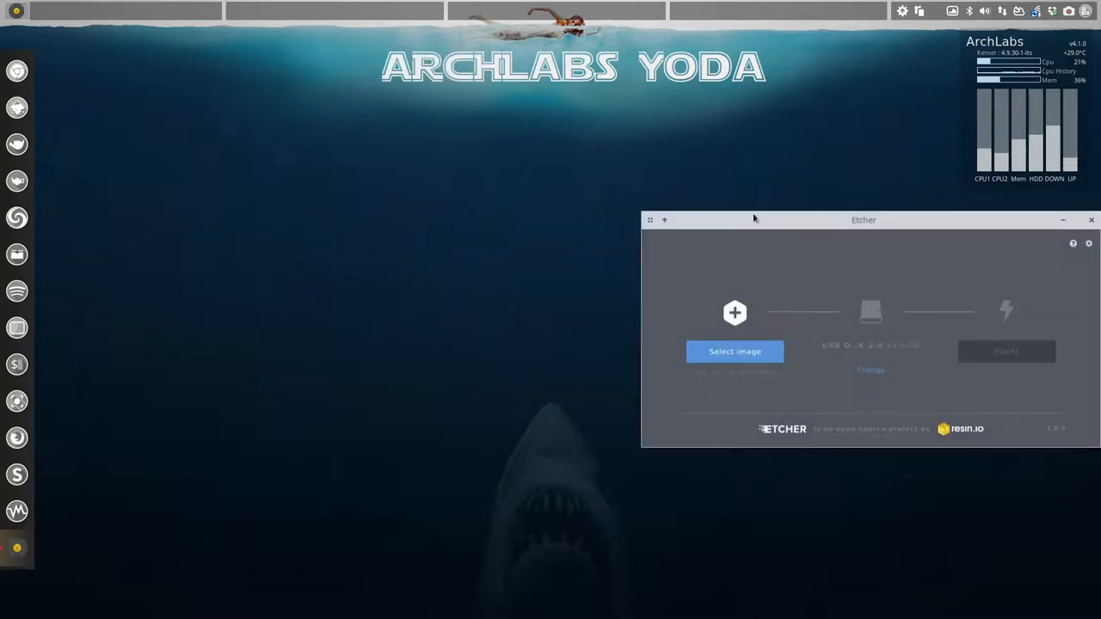
Select archlabs-v4.1.0-2017.06.04.iso from Documents as the image to flash.
left_click_drag(863, 220, 514, 165)
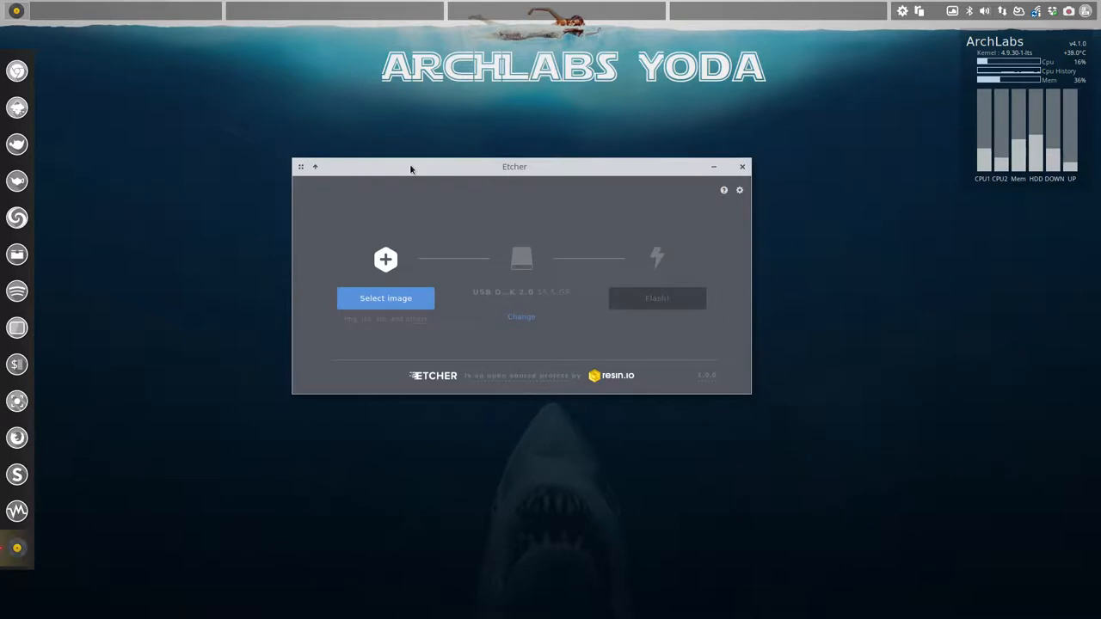
left_click(385, 298)
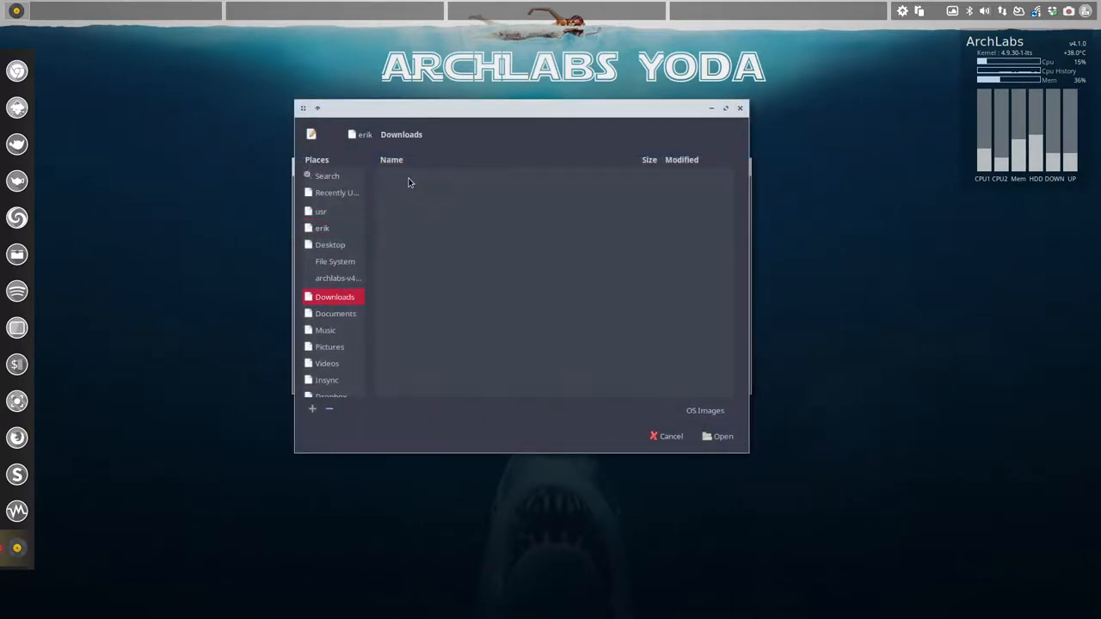
left_click(333, 313)
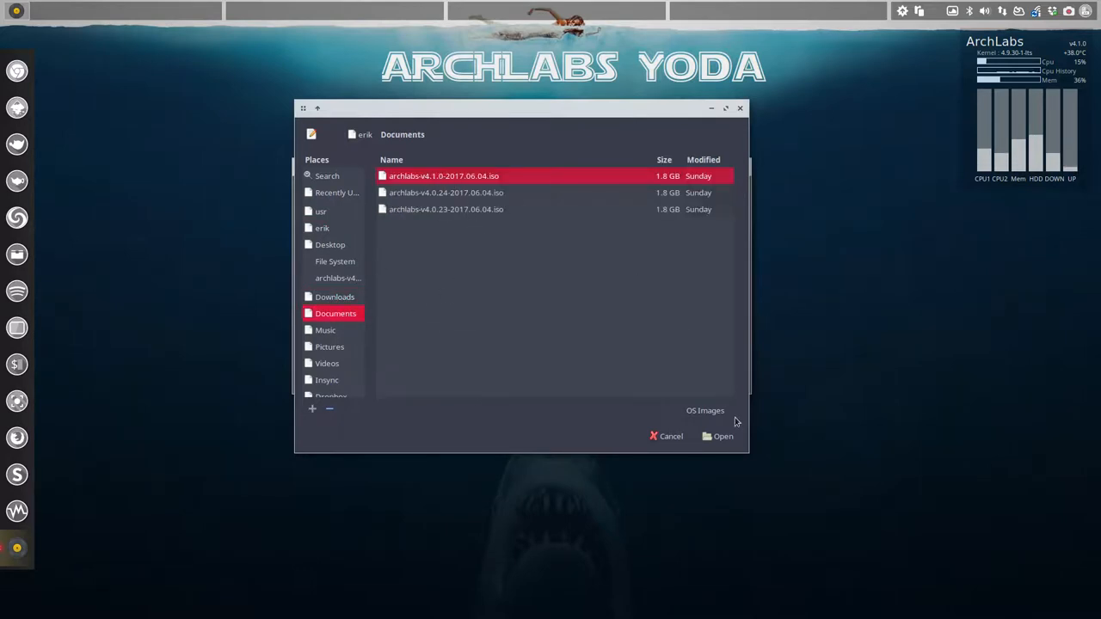
left_click(717, 437)
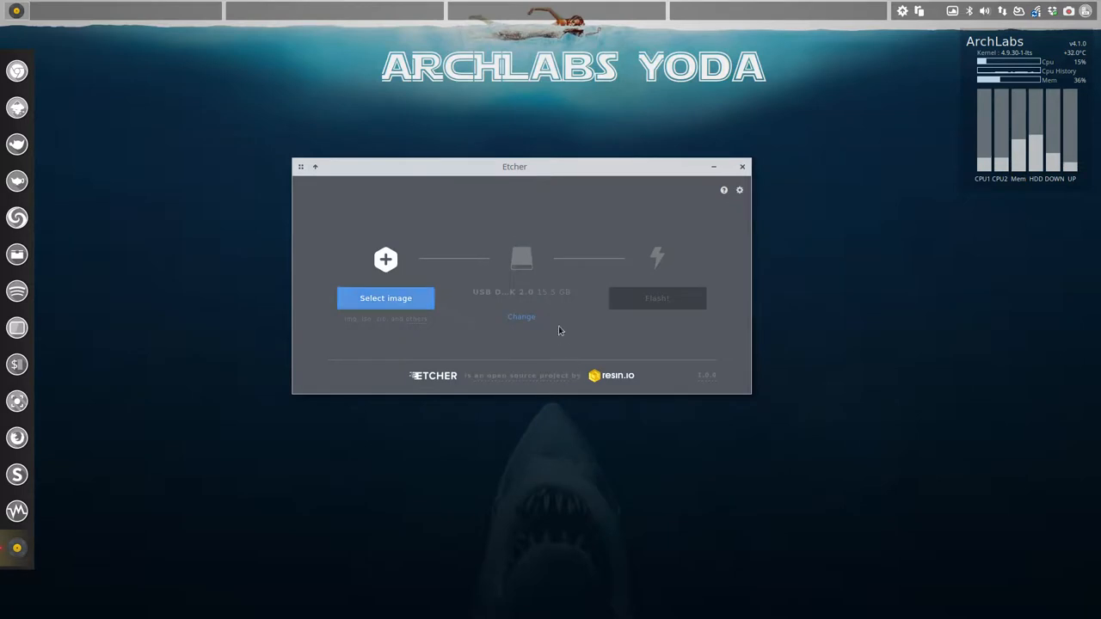
left_click(385, 297)
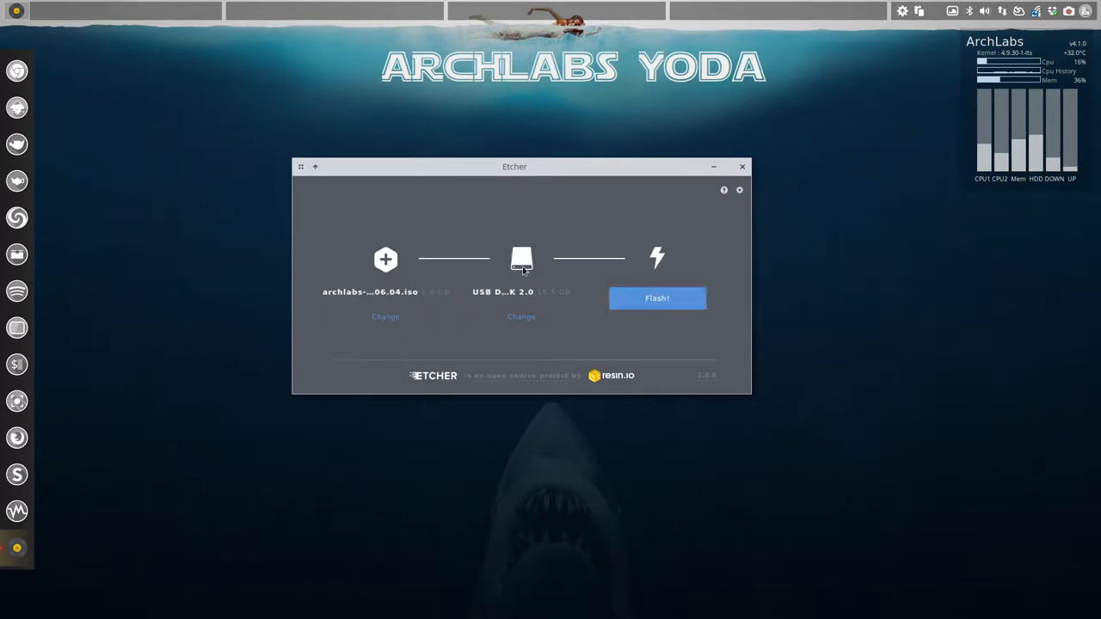
mouse_move(526, 330)
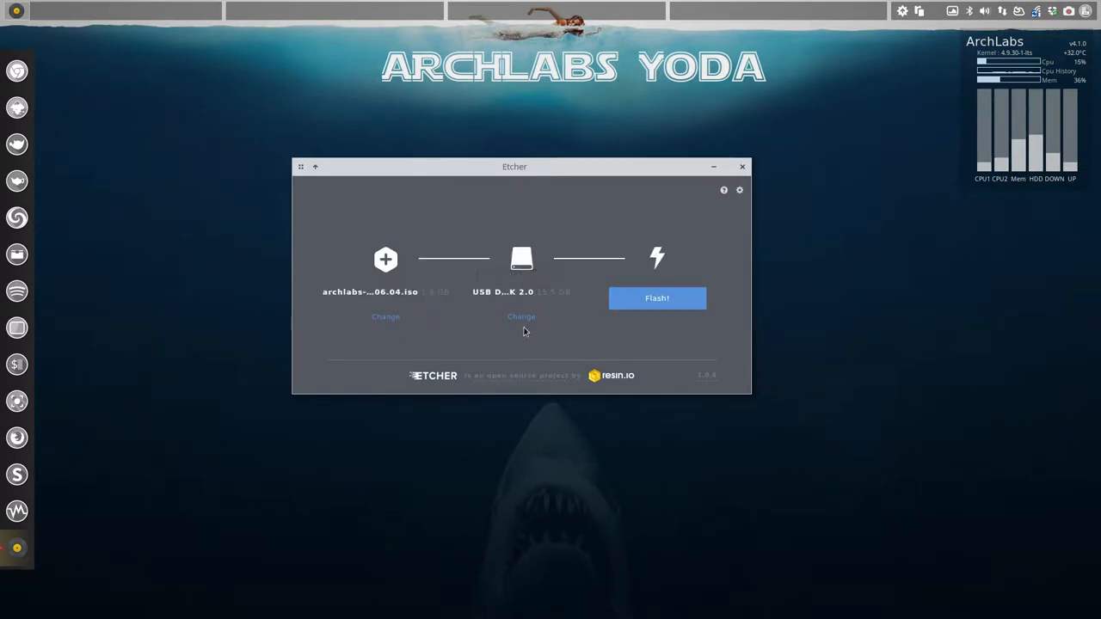
Set USB DISK 2.0 as the target drive and start flashing.
left_click(522, 317)
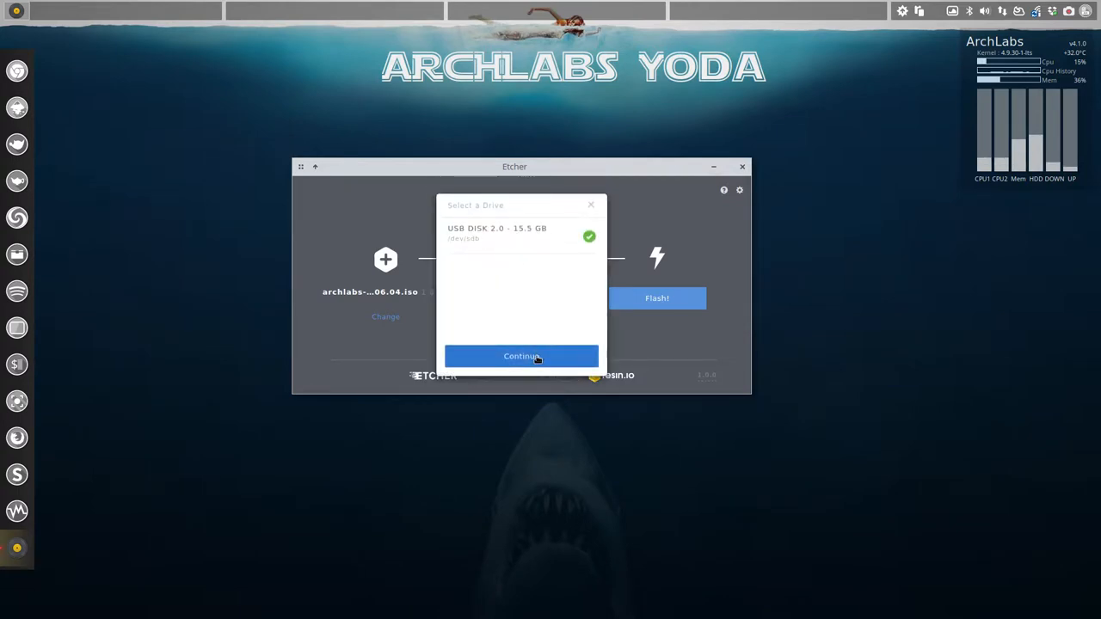
left_click(521, 356)
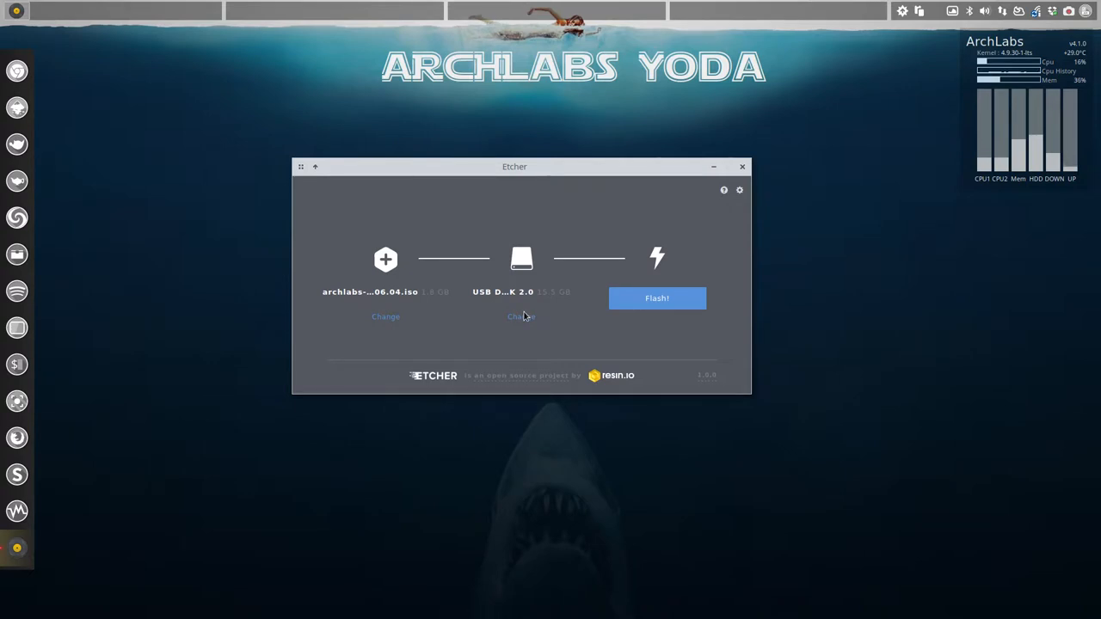
left_click(657, 298)
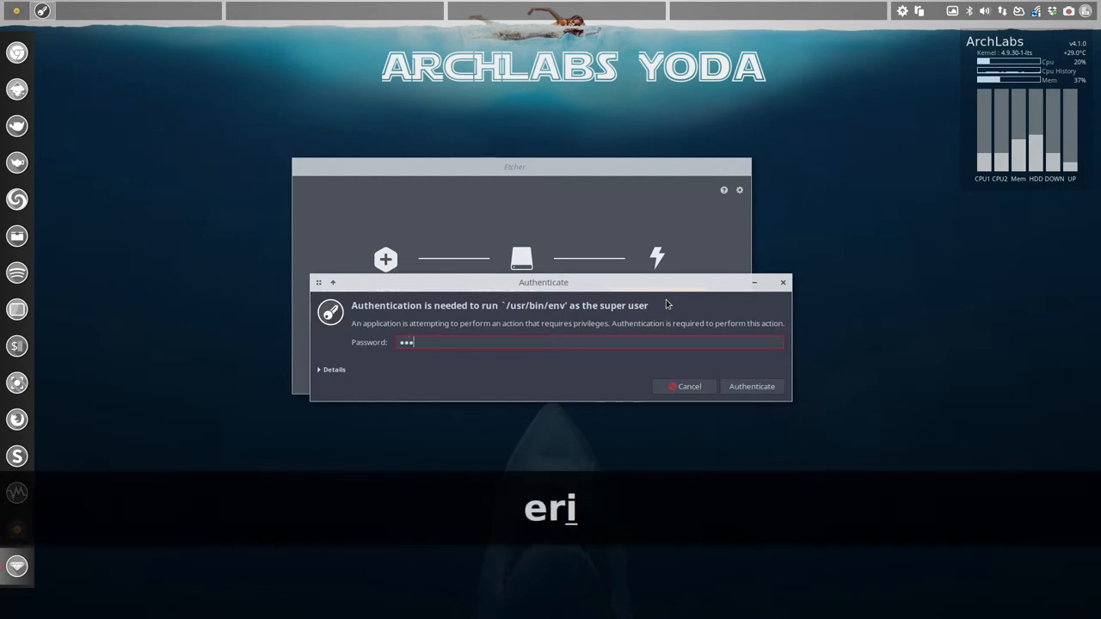
Authenticate with the password so Etcher begins flashing the ISO to the USB drive.
left_click(750, 385)
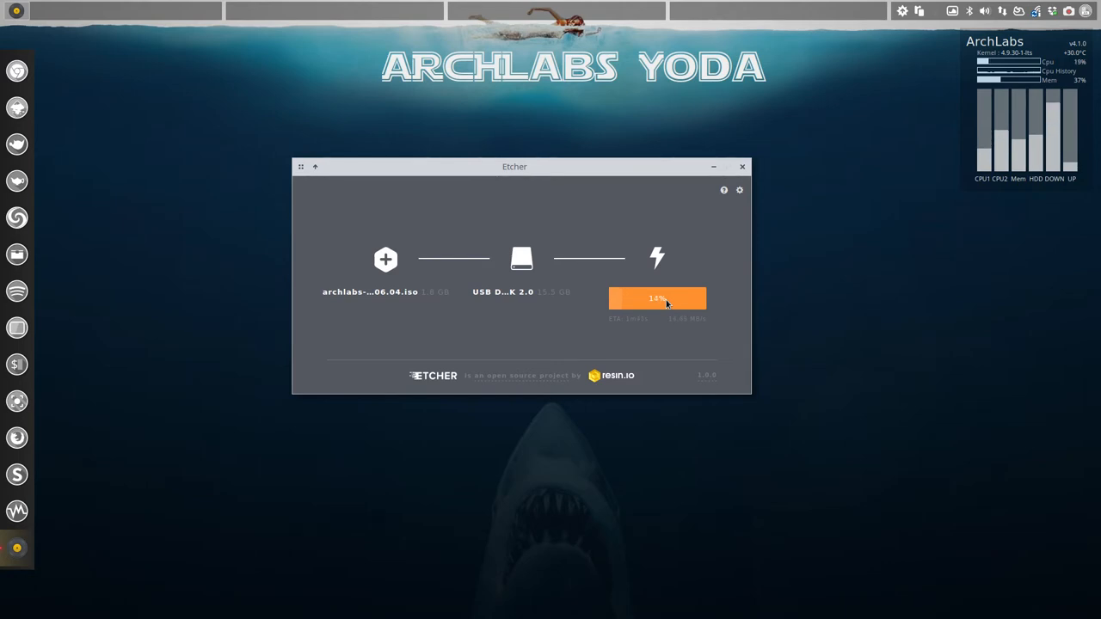
mouse_move(698, 282)
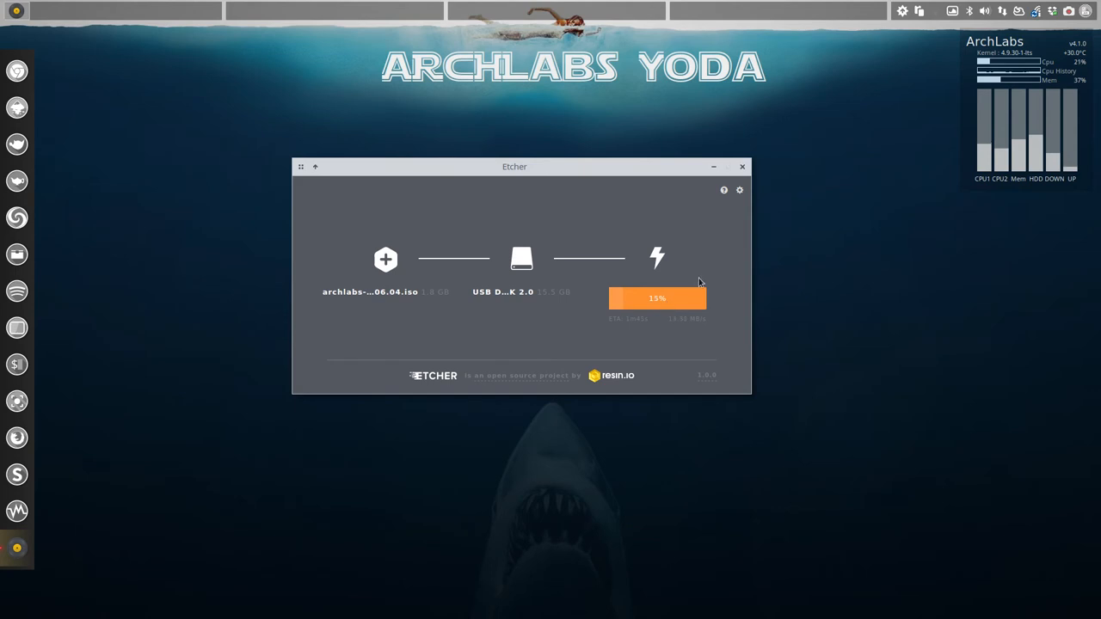